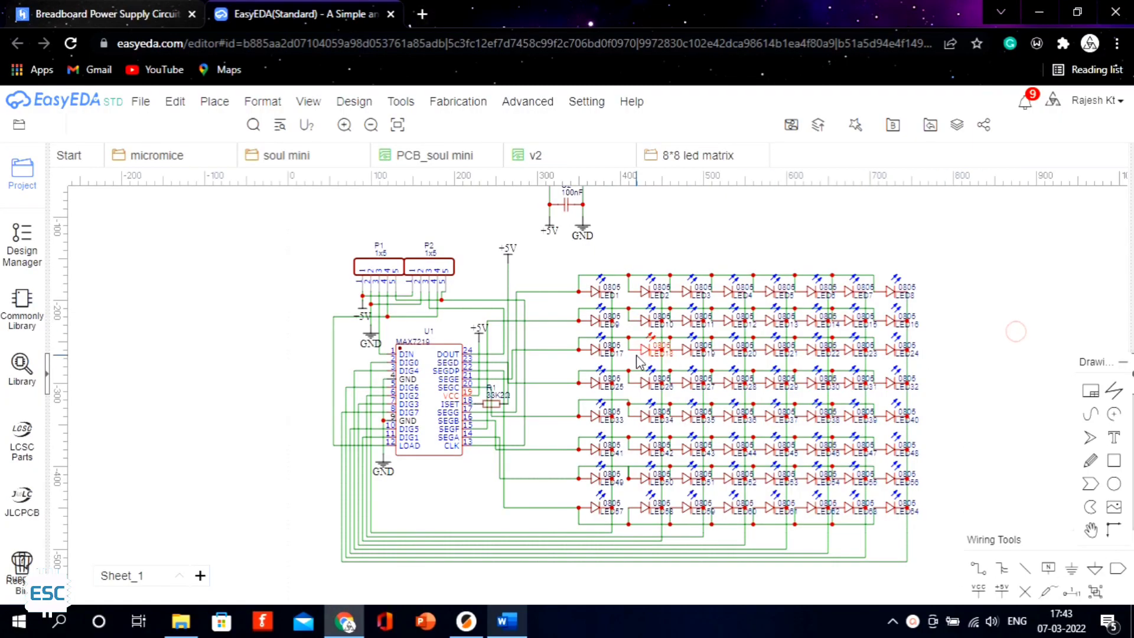
Bring up the LED matrix board layout, review its routed tracks and download the Gerber zip
left_click(767, 155)
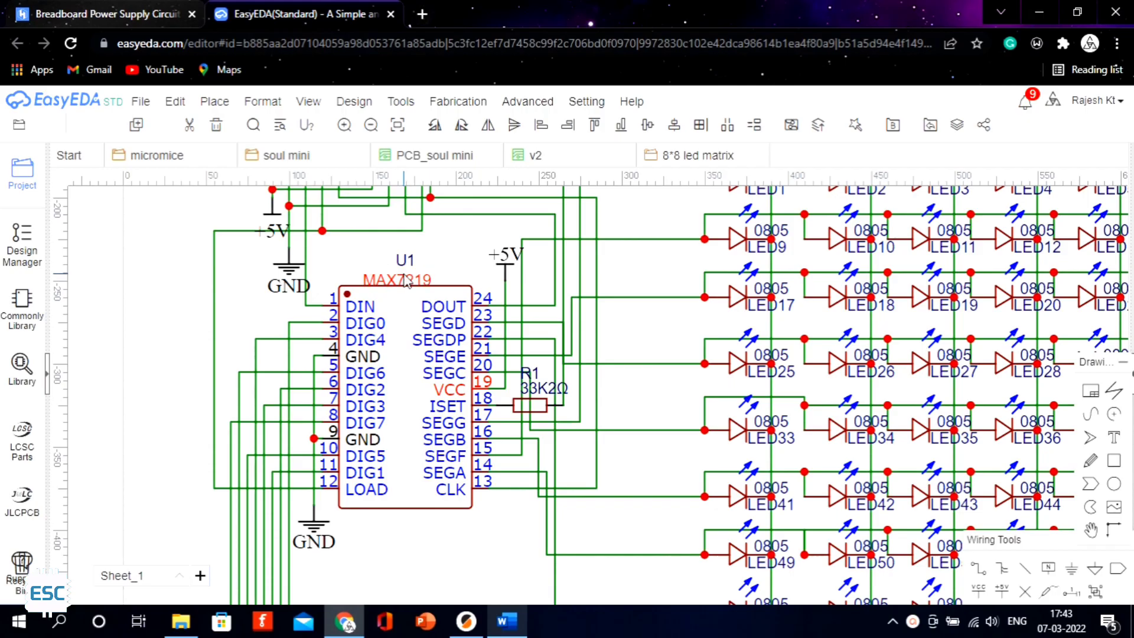
scroll("down", 3)
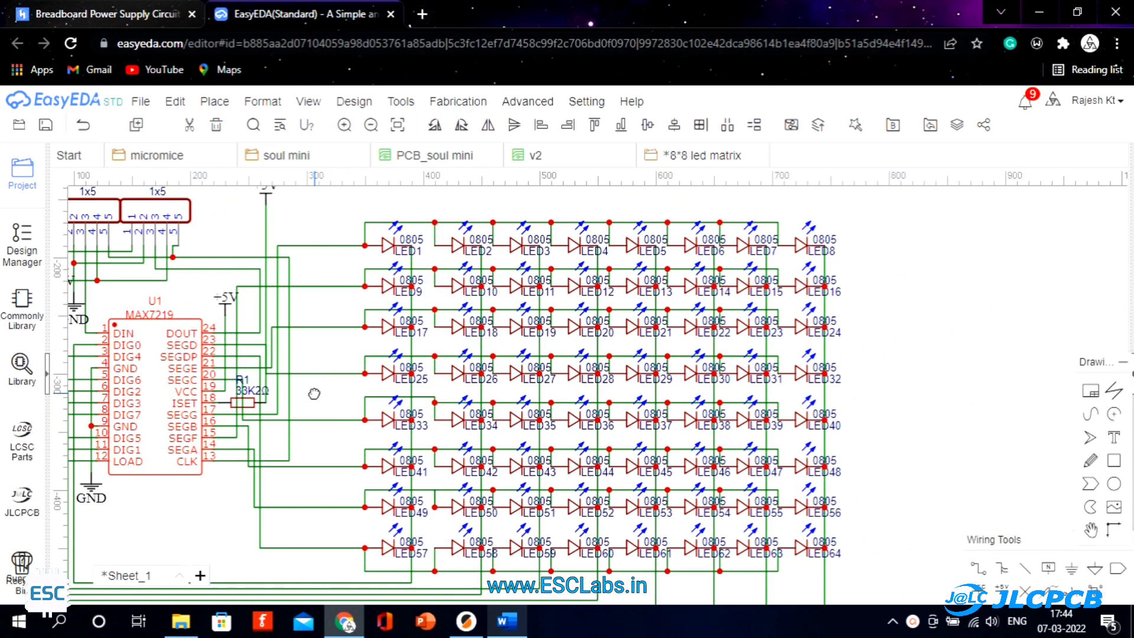
scroll("down", 3)
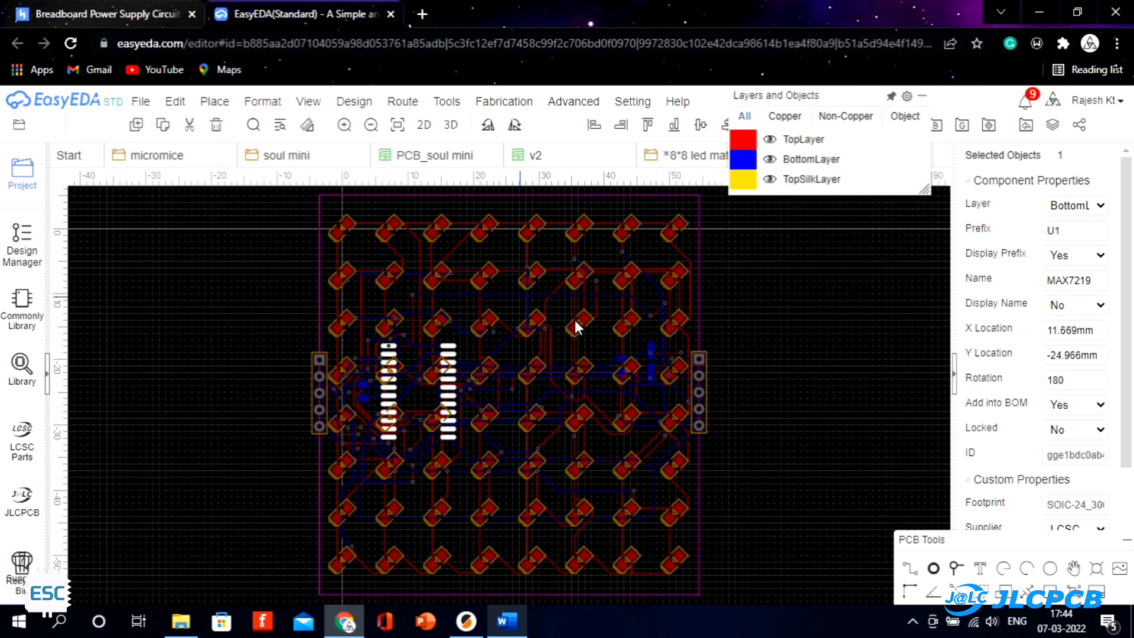
left_click(450, 124)
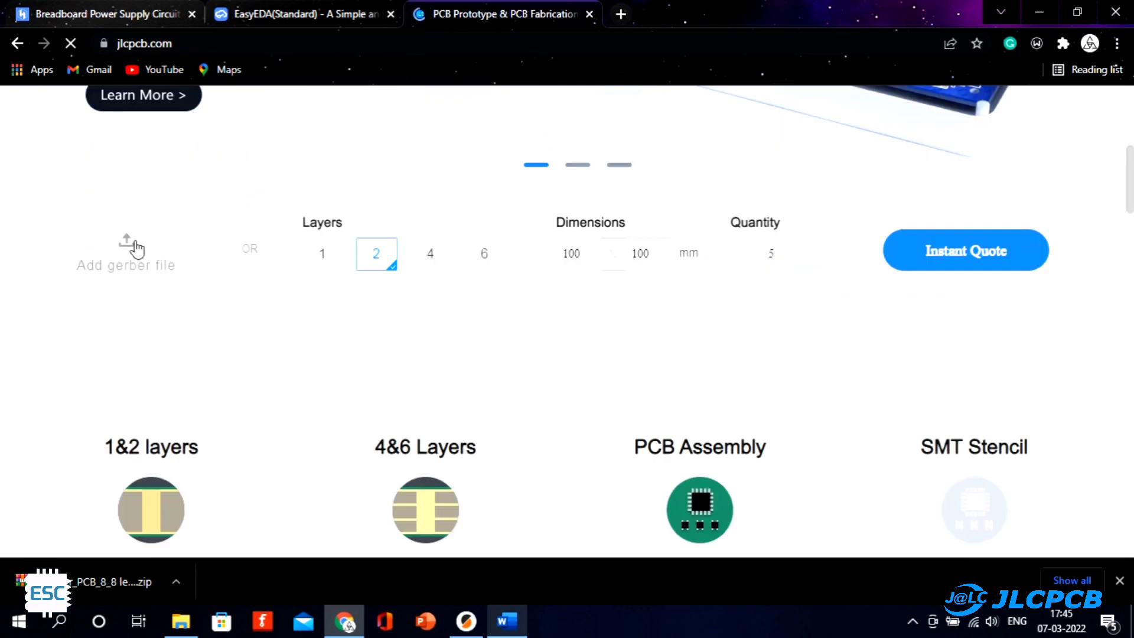
Upload the Gerber zip to JLCPCB, getting a 2-layer 61.11 × 58 mm board quoted at $2.00
left_click(127, 253)
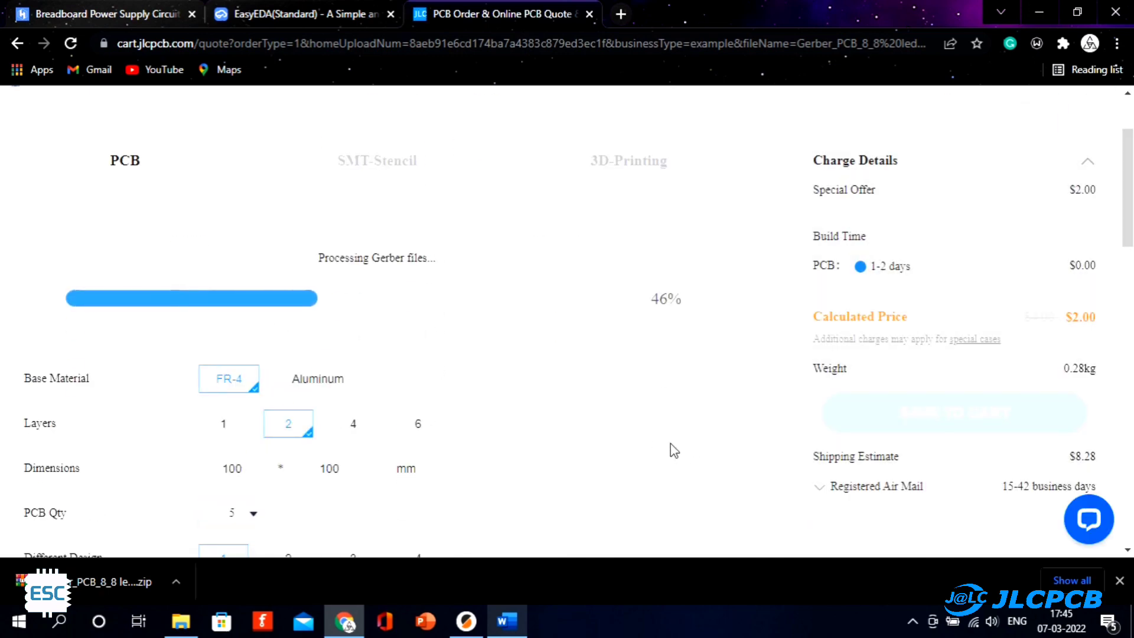
scroll("down", 3)
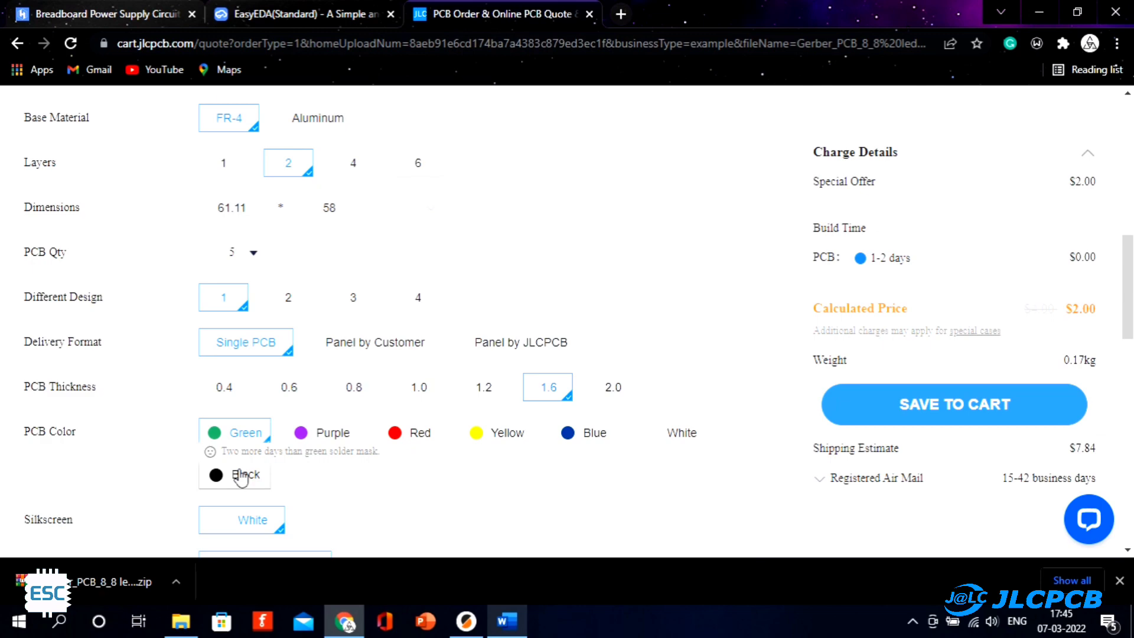